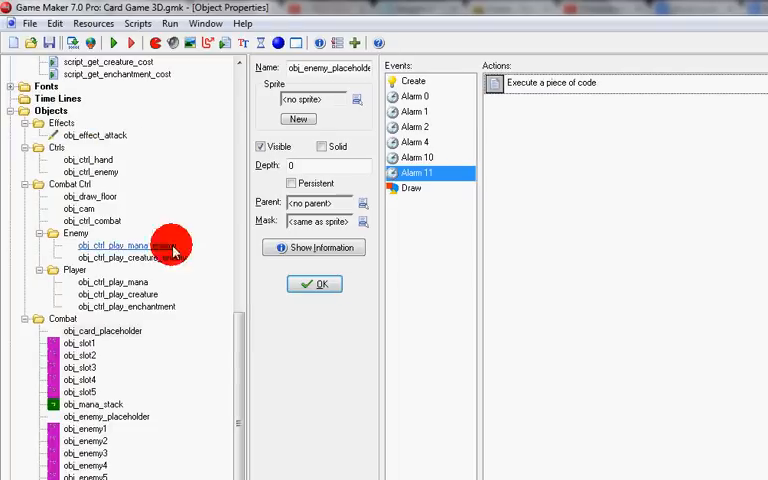
# - Bring the Sprites folder into view and open a blue enchantment card sprite's properties
pyautogui.scroll(3)
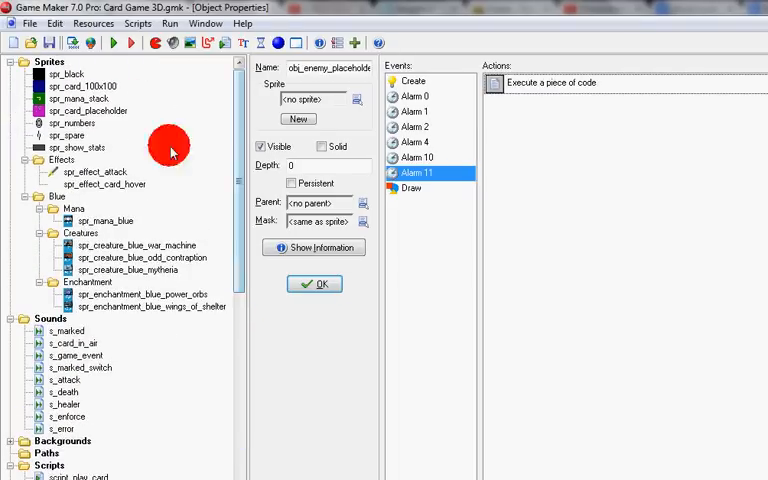
pyautogui.doubleClick(104, 220)
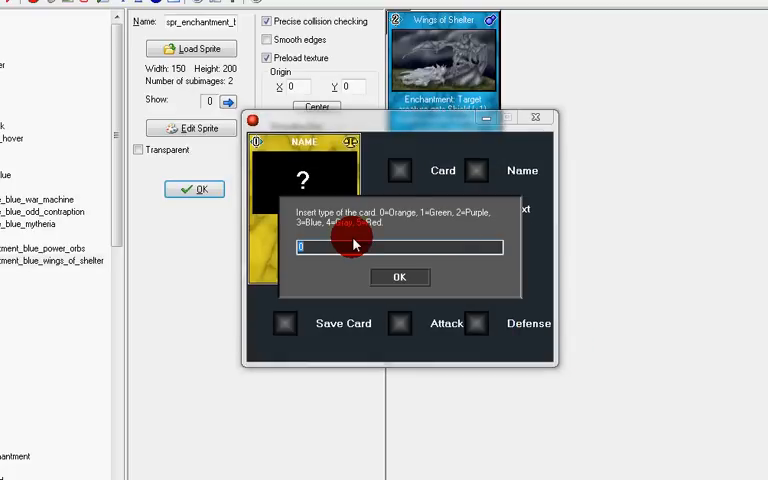
# - Make the card red (type 3) and name it 'The Commander'
pyautogui.write('3')
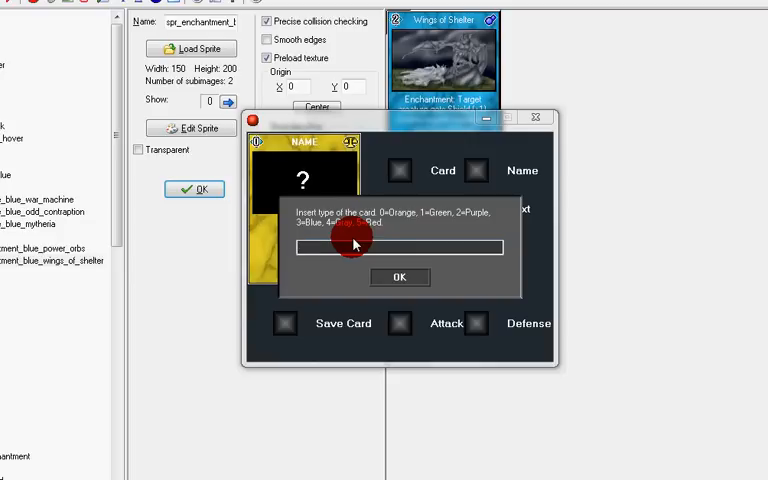
pyautogui.click(400, 276)
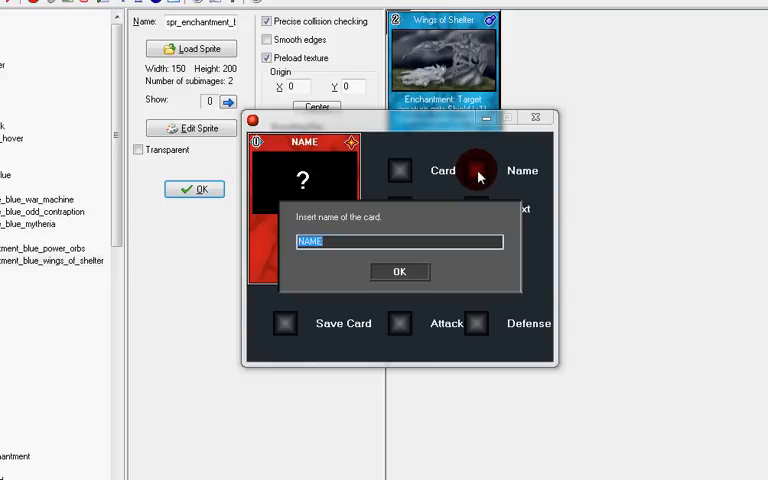
pyautogui.write('The Command')
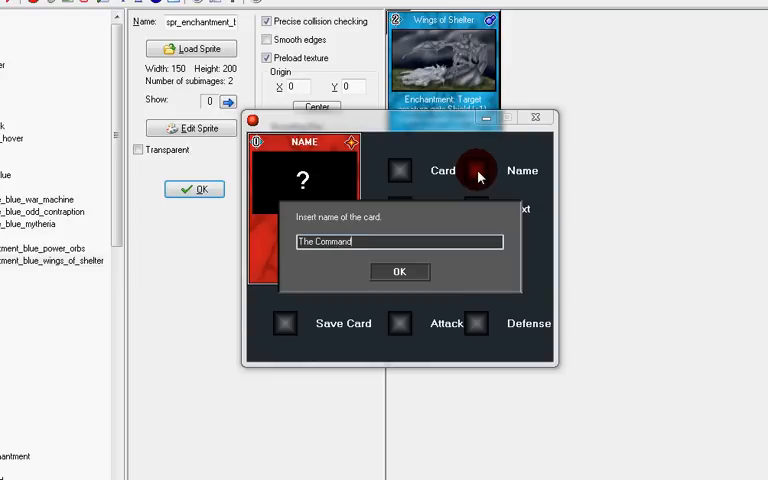
pyautogui.click(400, 272)
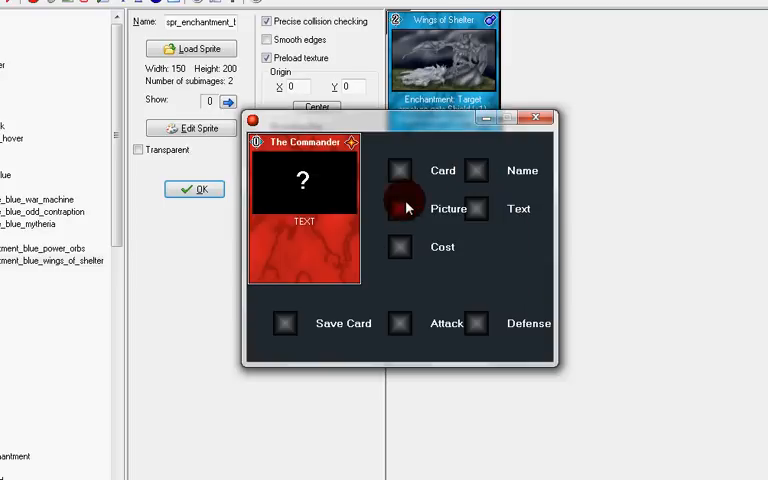
# - Give the card a placeholder creature picture and dismiss the Text prompt unchanged
pyautogui.click(400, 208)
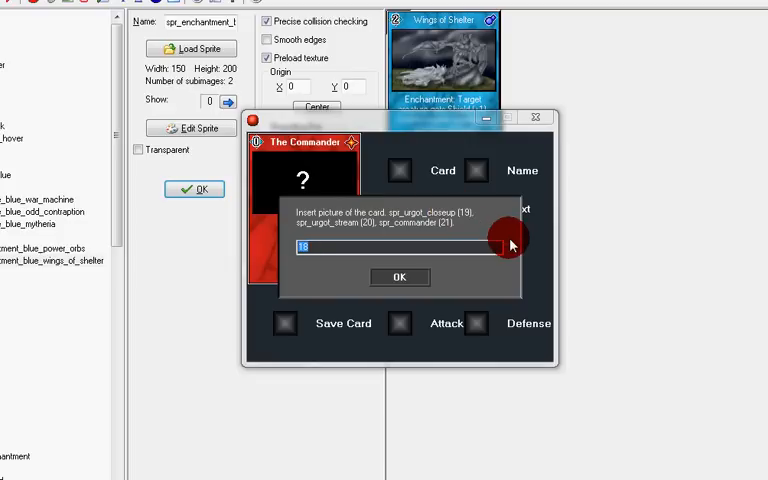
pyautogui.click(400, 276)
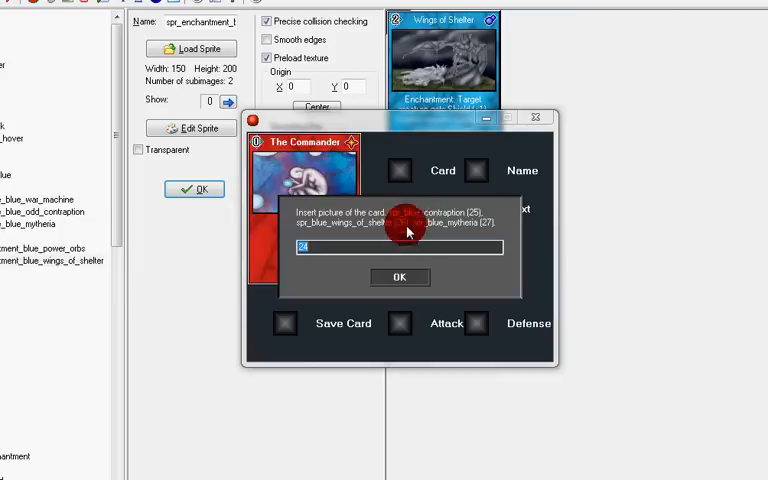
pyautogui.click(400, 276)
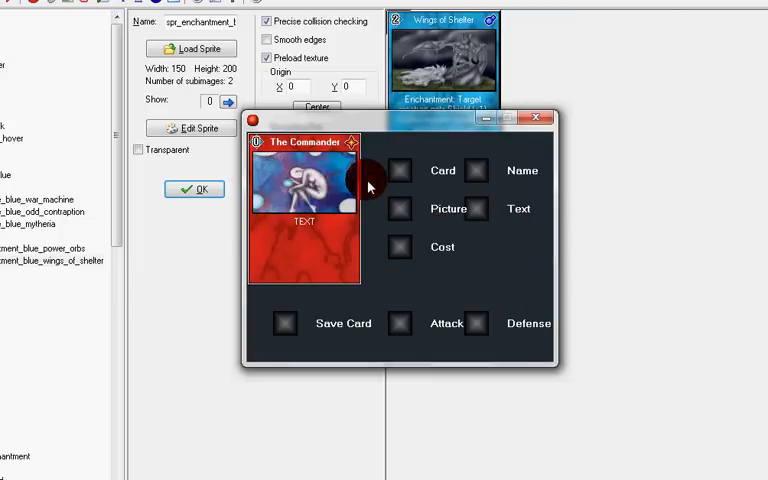
pyautogui.click(400, 208)
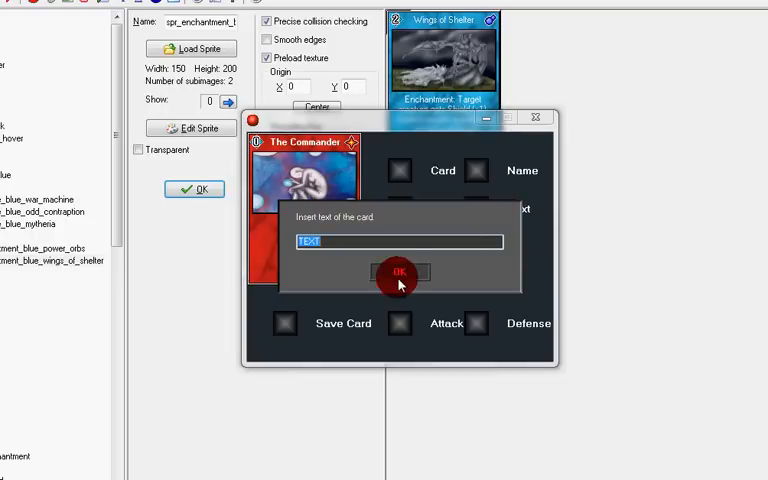
pyautogui.click(400, 274)
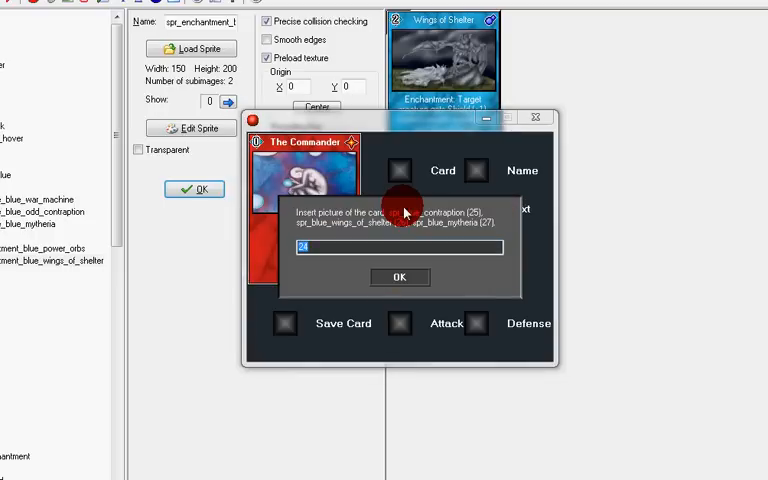
# - Apply picture 21 and the text 'Each time The Commander attack he gets +1 Durability'
pyautogui.write('21')
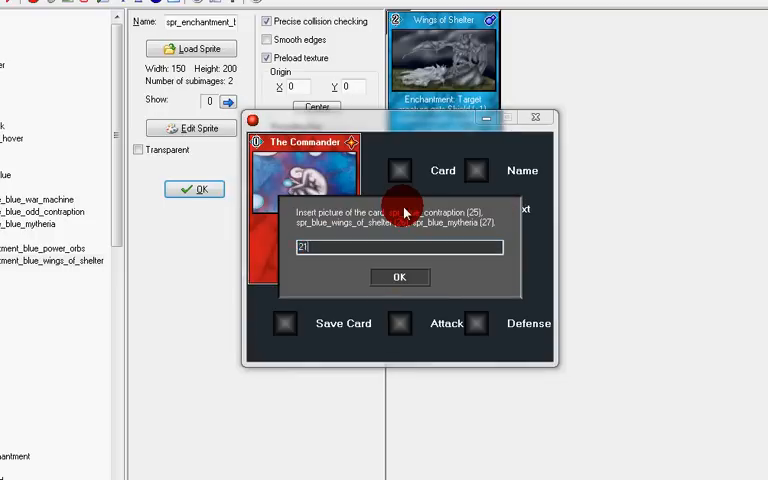
pyautogui.click(400, 276)
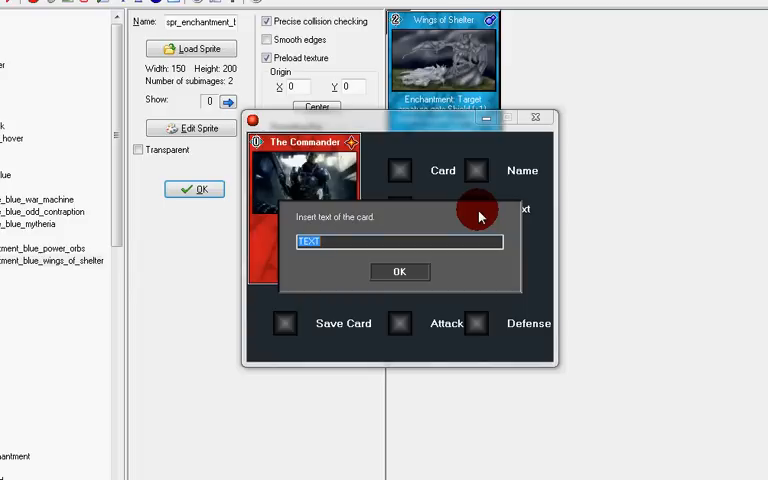
pyautogui.write('Each time The Commander attack he gets +1 S')
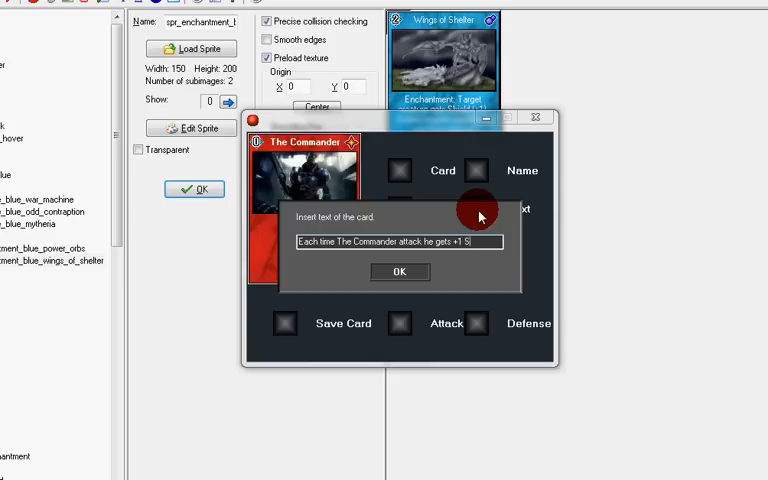
pyautogui.write('Durabl')
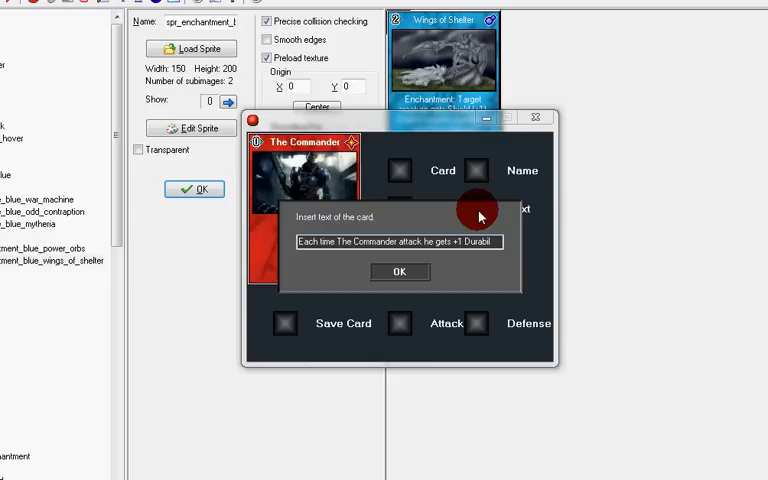
pyautogui.click(400, 272)
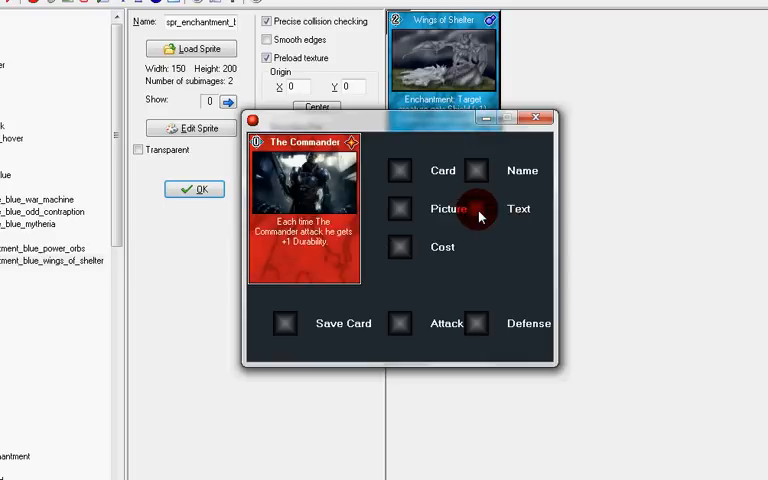
# - Confirm the card's attack value and its cost
pyautogui.click(400, 324)
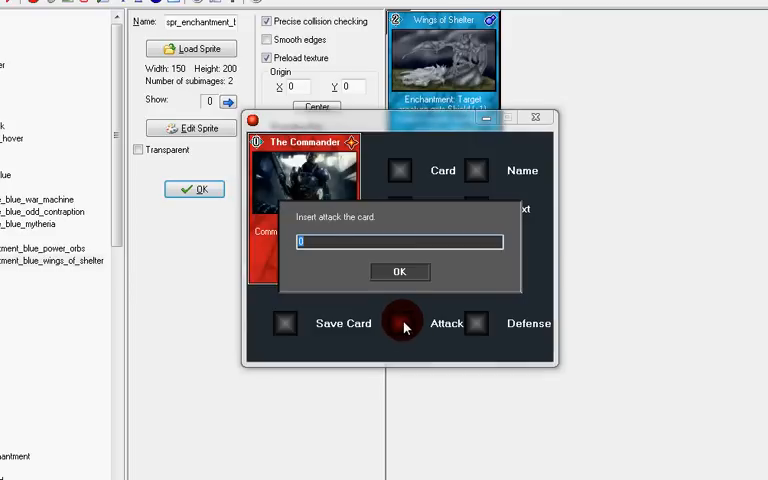
pyautogui.click(400, 272)
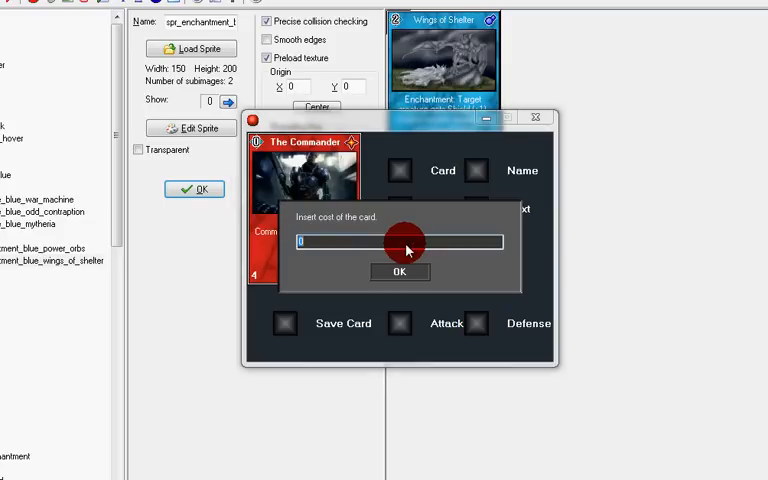
pyautogui.click(400, 272)
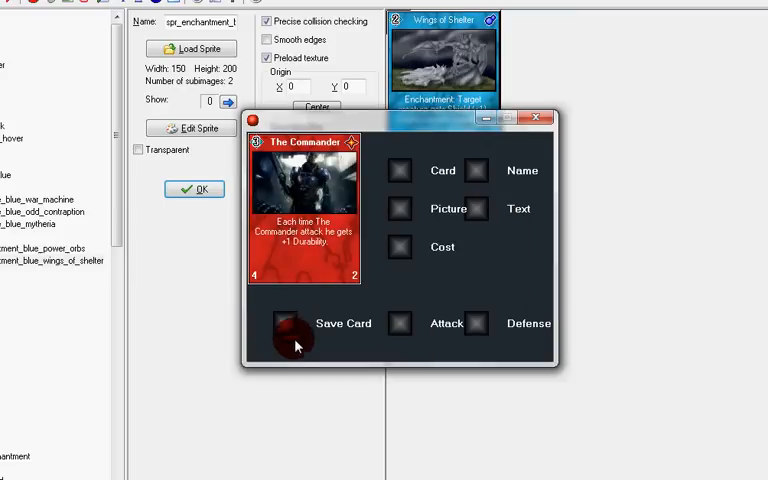
# - Save the card as the sprite file spr_creature_red_the_commander
pyautogui.click(344, 324)
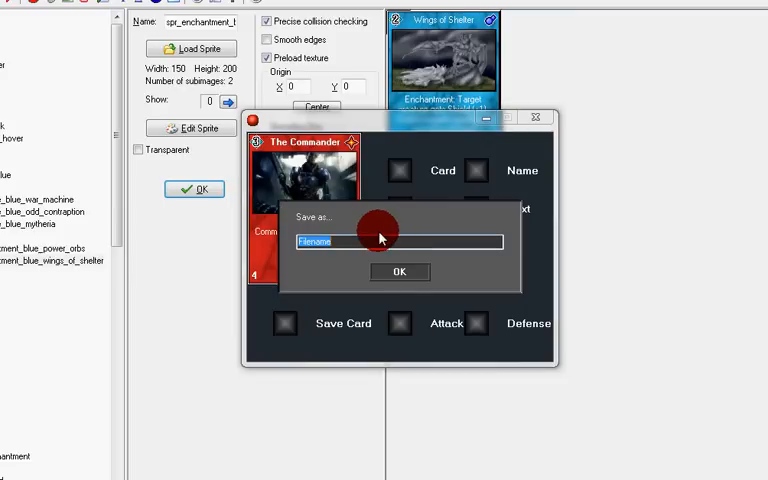
pyautogui.write('spr_creature_')
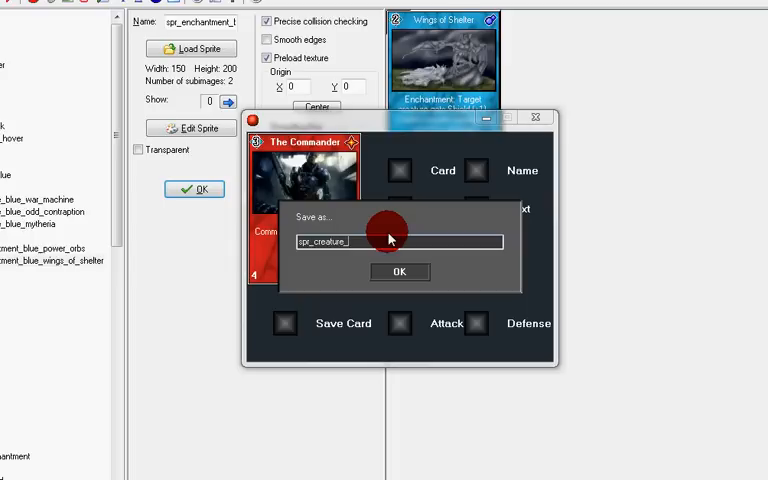
pyautogui.write('red_the_c')
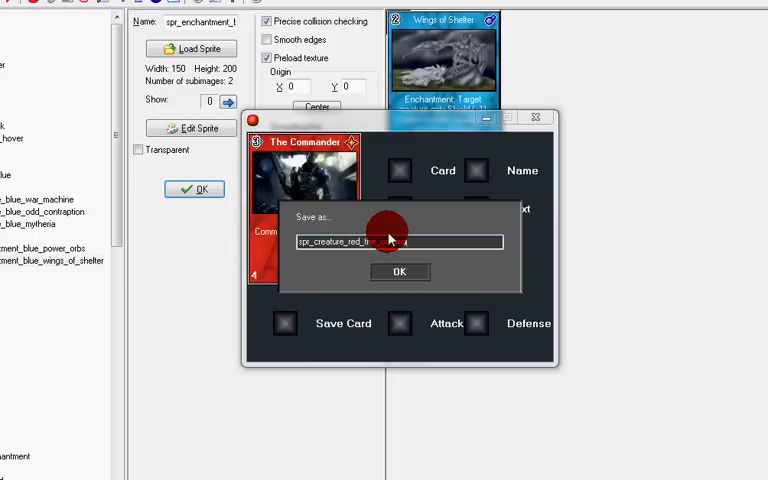
pyautogui.click(400, 272)
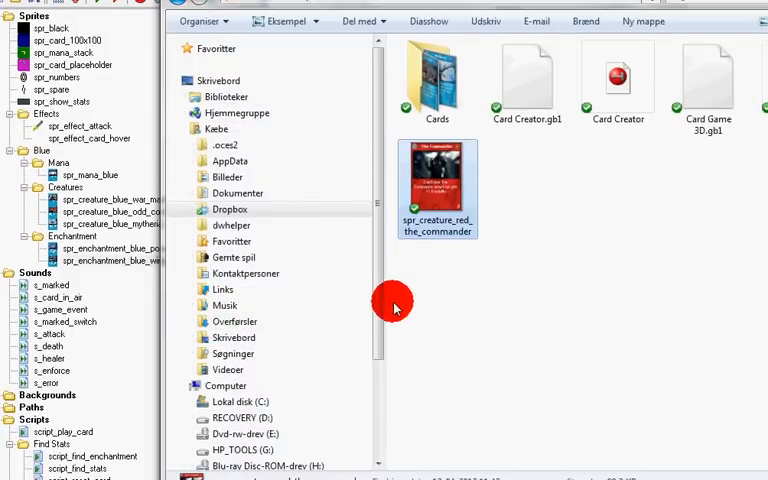
pyautogui.moveTo(404, 212)
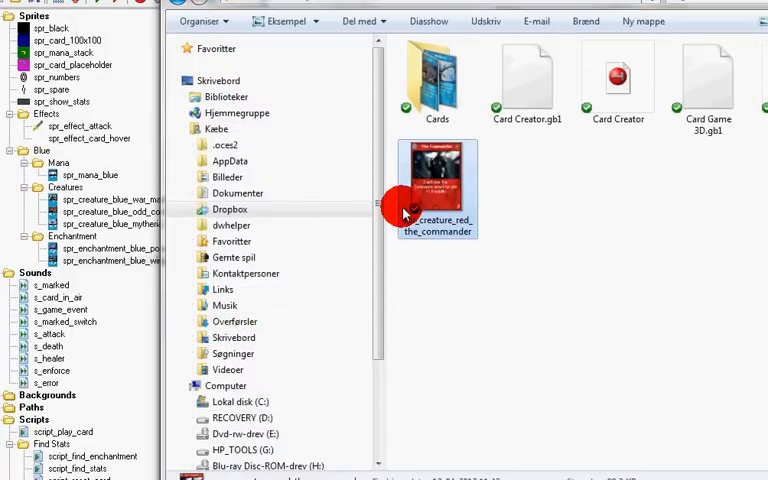